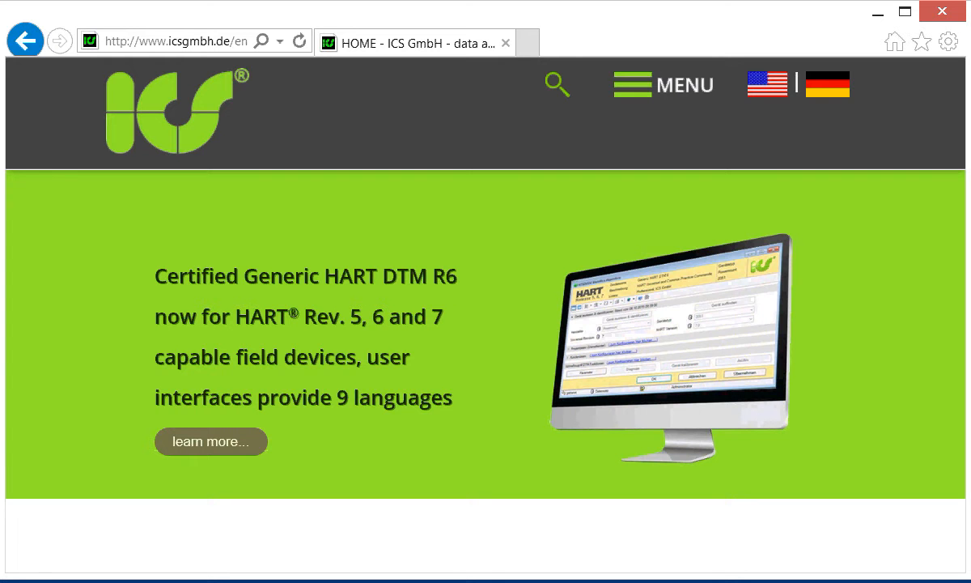
Reach the PACTware 4.1 page through the ICS GmbH site's Menu > Download section.
{"action": "left_click", "coordinate": [664, 84]}
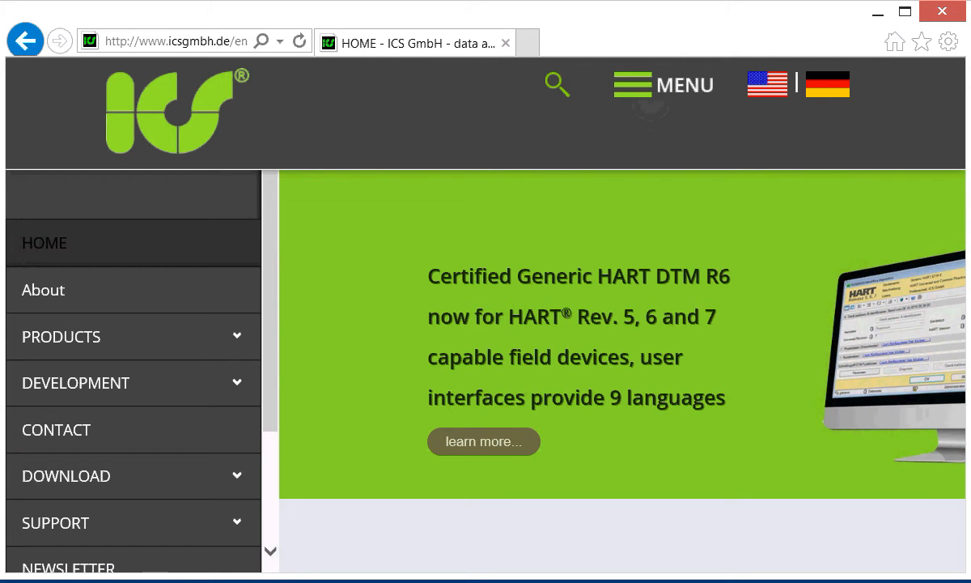
{"action": "left_click", "coordinate": [67, 475]}
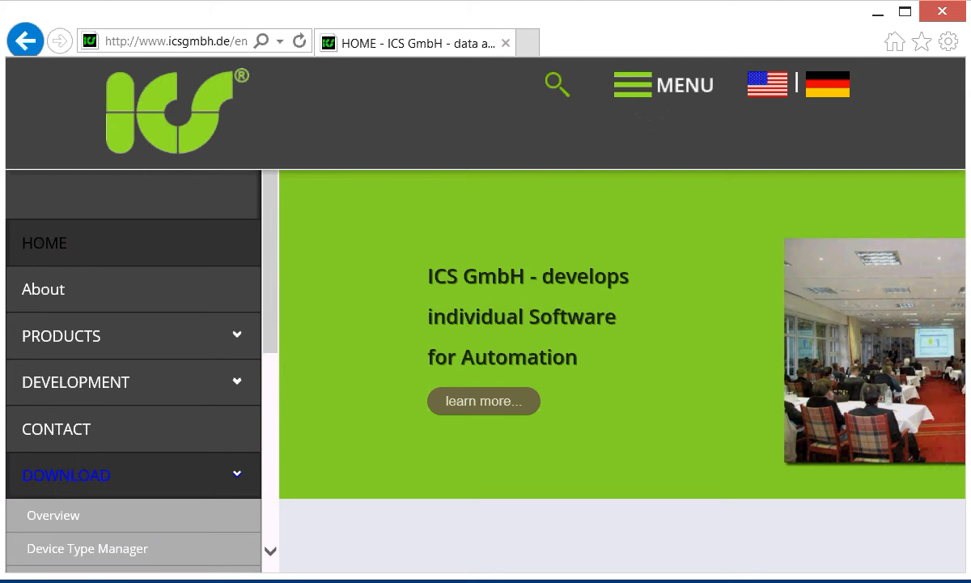
{"action": "scroll", "scroll_direction": "down", "scroll_amount": 3}
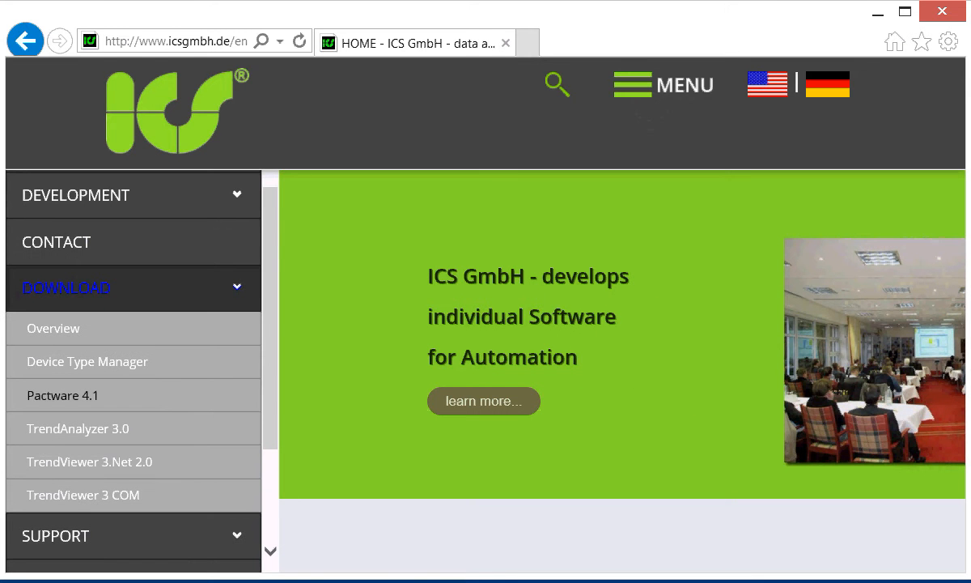
{"action": "left_click", "coordinate": [62, 395]}
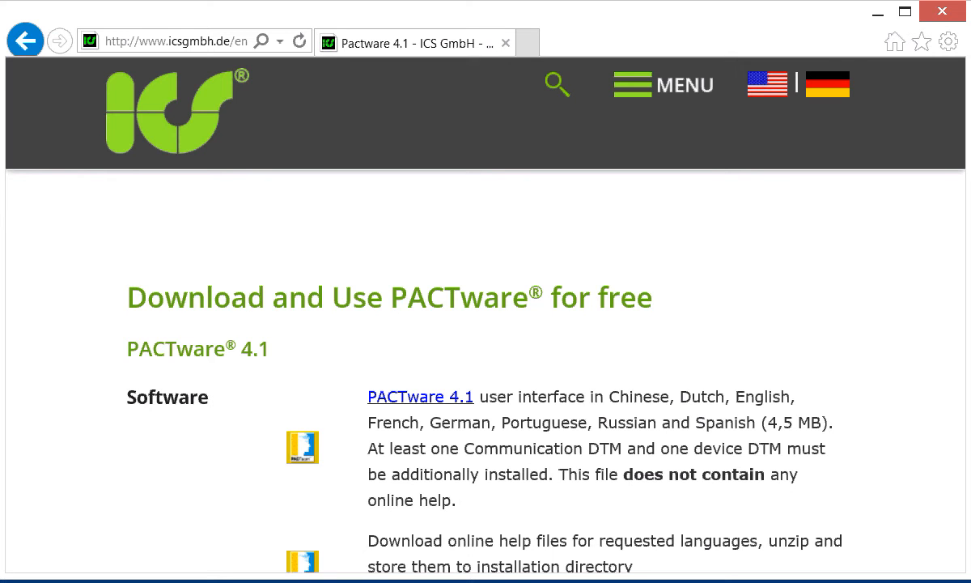
{"action": "mouse_move", "coordinate": [496, 460]}
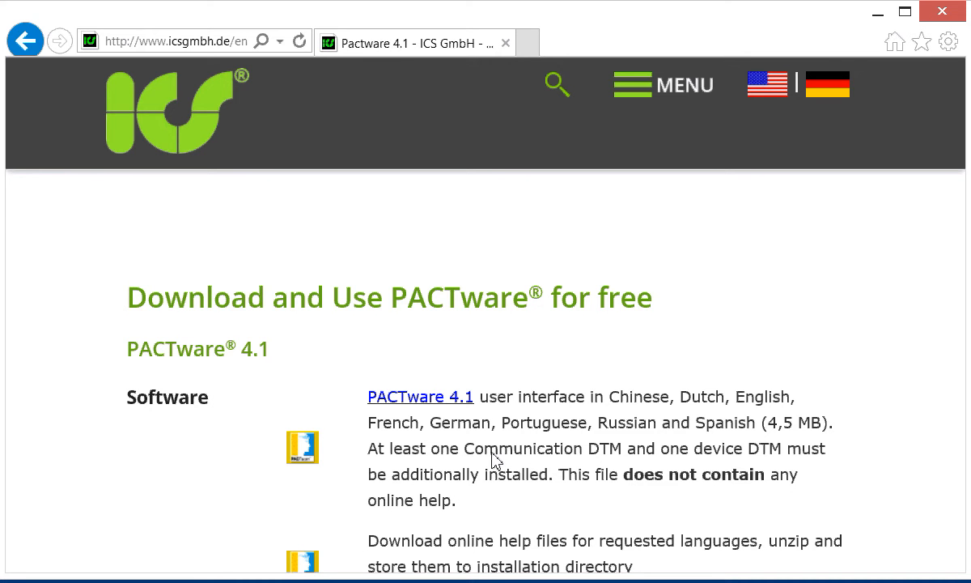
{"action": "mouse_move", "coordinate": [497, 368]}
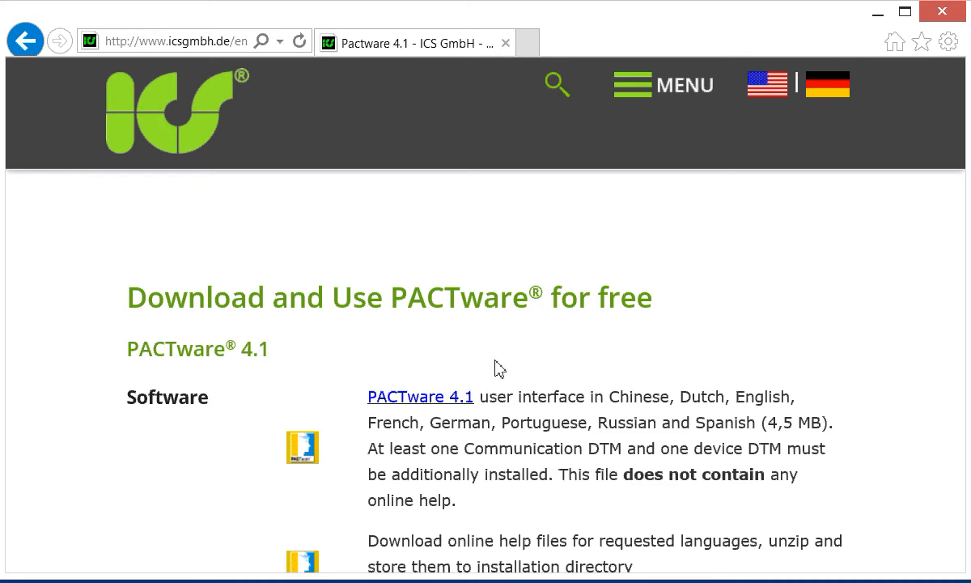
Scroll to the 'Download and Test HART Device Type Manager' section and .NET requirement.
{"action": "scroll", "scroll_direction": "down", "scroll_amount": 3}
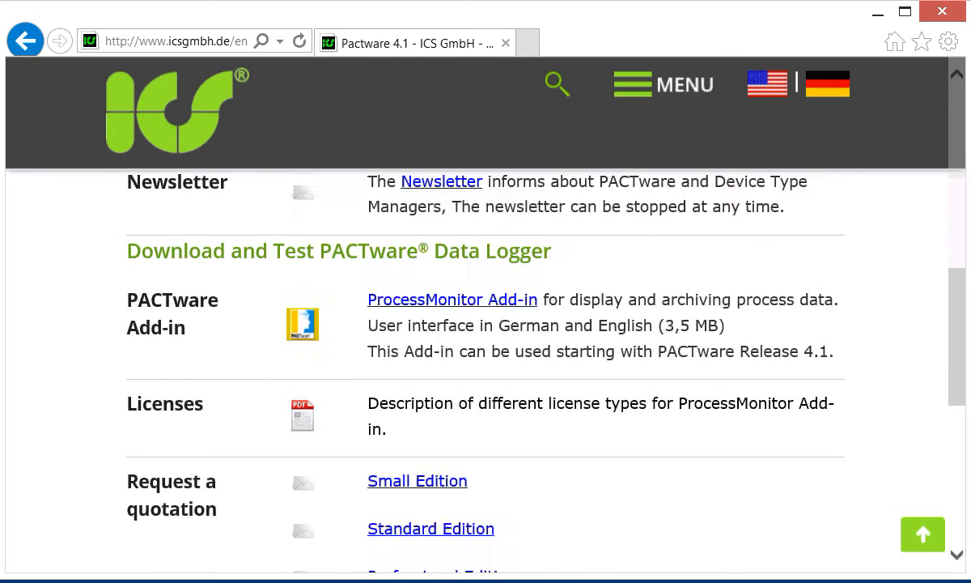
{"action": "scroll", "scroll_direction": "down", "scroll_amount": 3}
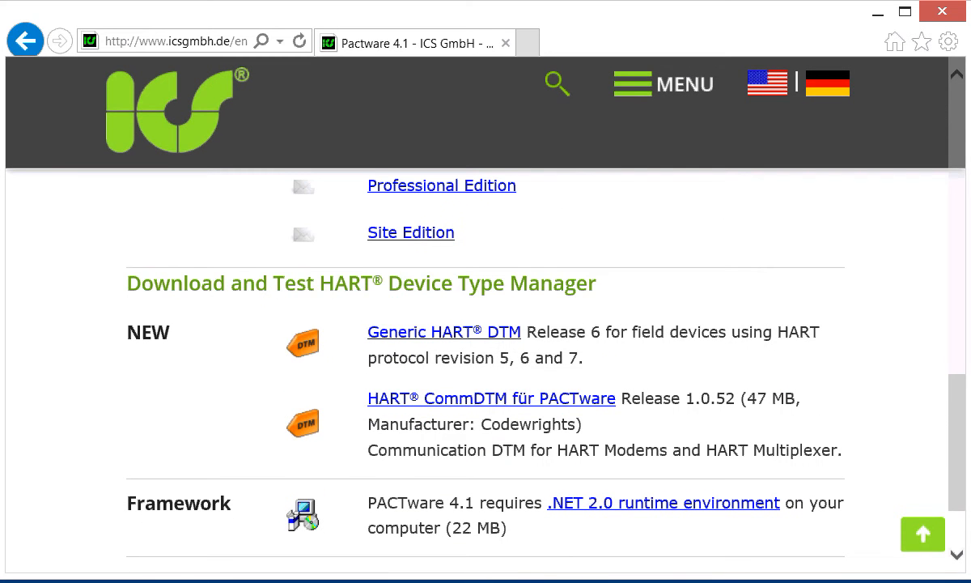
{"action": "mouse_move", "coordinate": [541, 323]}
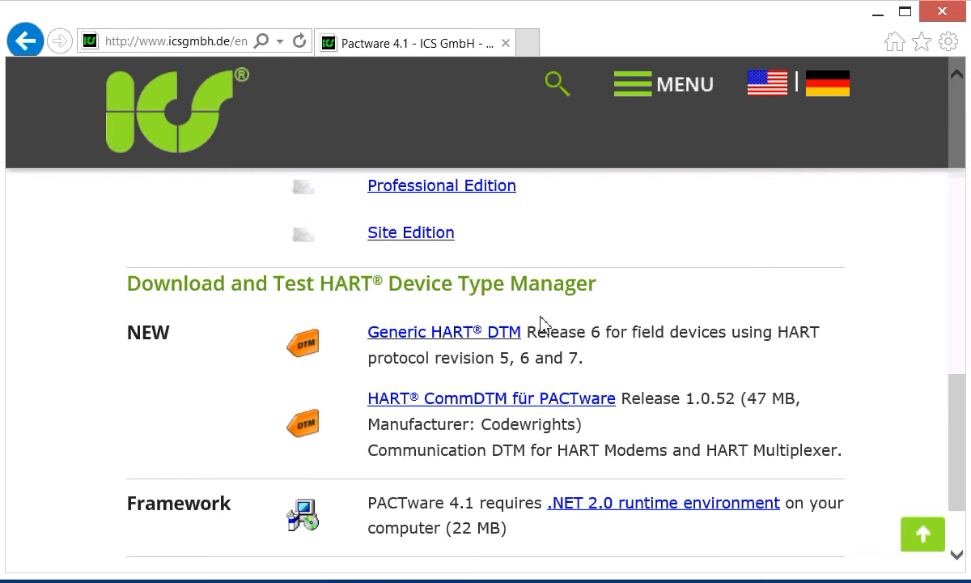
{"action": "mouse_move", "coordinate": [396, 307]}
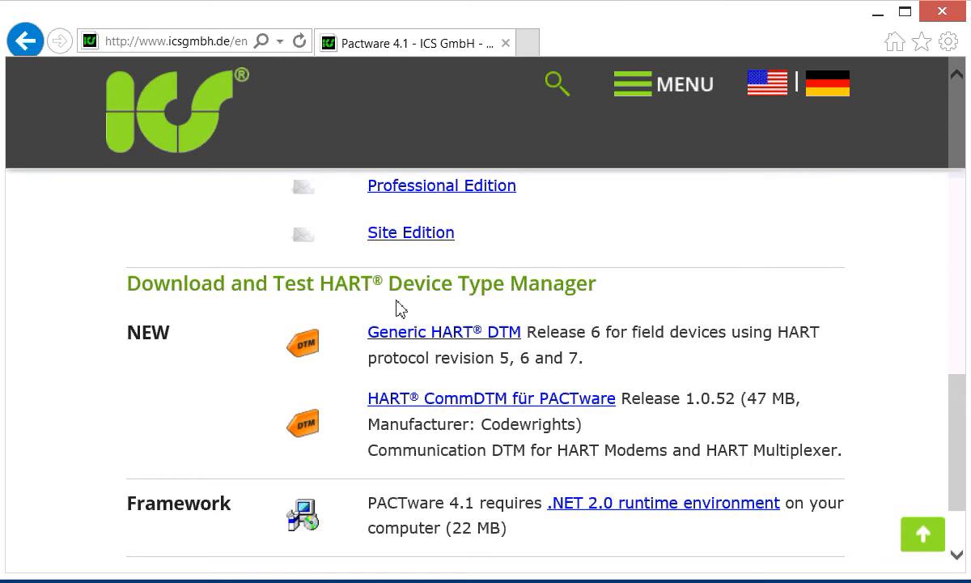
{"action": "mouse_move", "coordinate": [348, 473]}
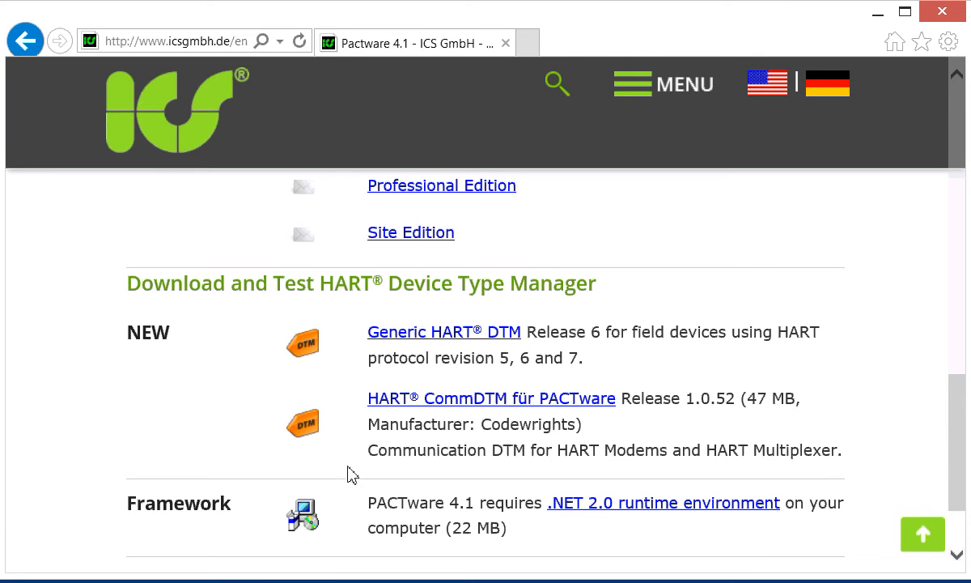
{"action": "mouse_move", "coordinate": [380, 520]}
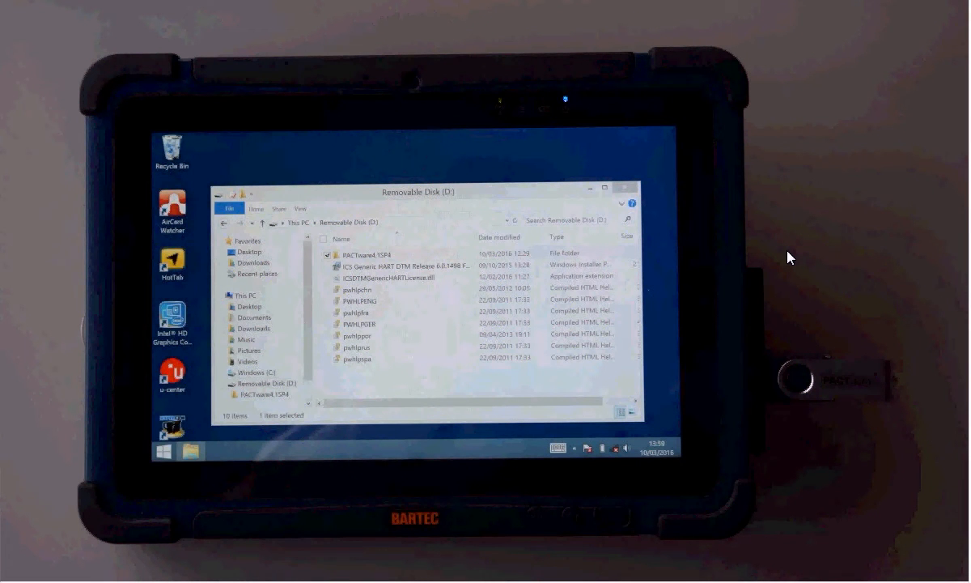
{"action": "mouse_move", "coordinate": [840, 430]}
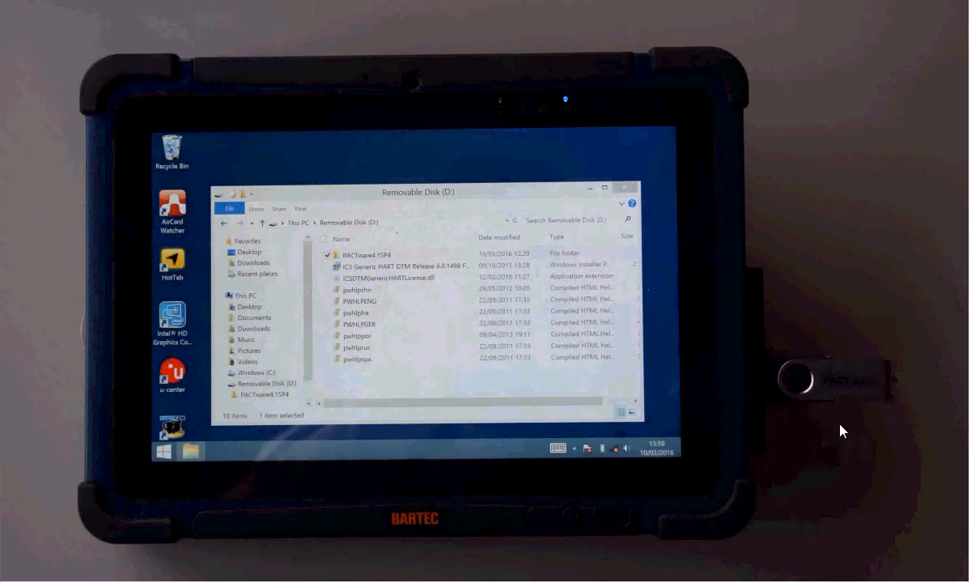
{"action": "mouse_move", "coordinate": [714, 402]}
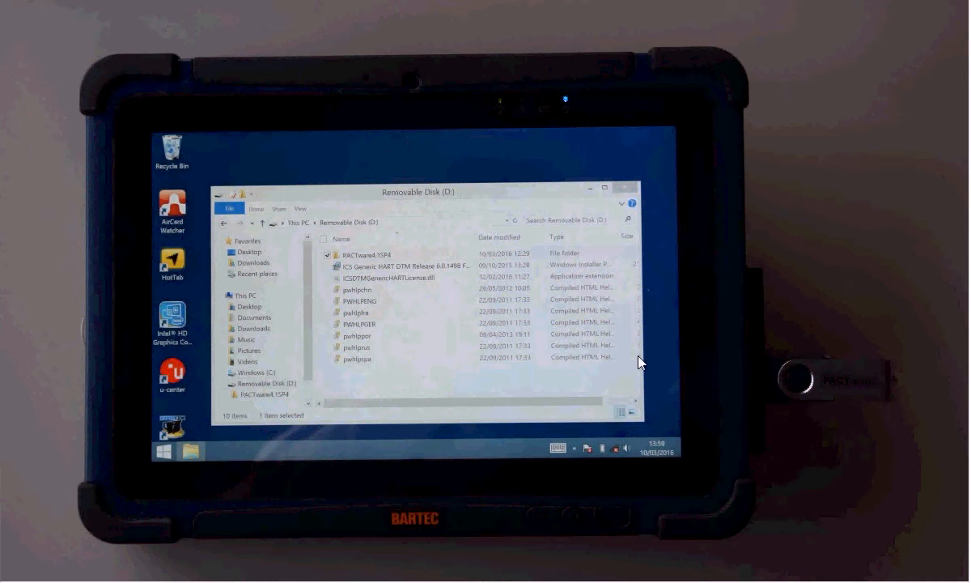
{"action": "mouse_move", "coordinate": [380, 303]}
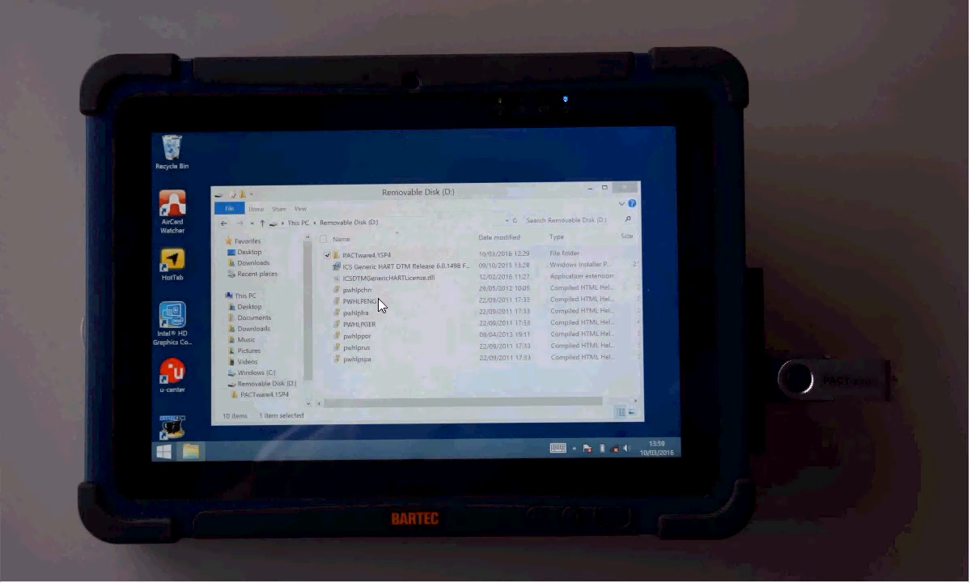
{"action": "mouse_move", "coordinate": [375, 384]}
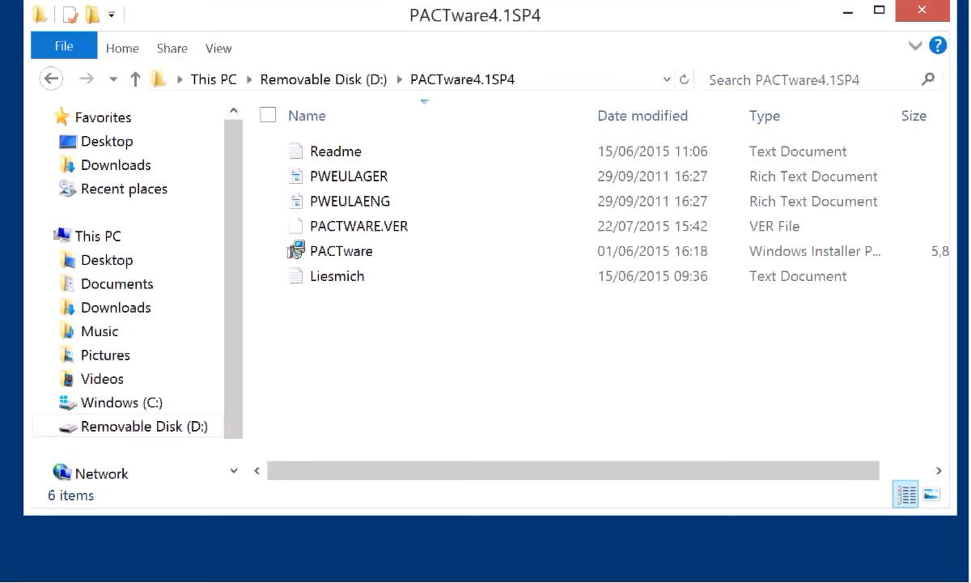
Install PACTware 4.1 Compact SP4, accepting the licence and default folder, then finish.
{"action": "double_click", "coordinate": [341, 251]}
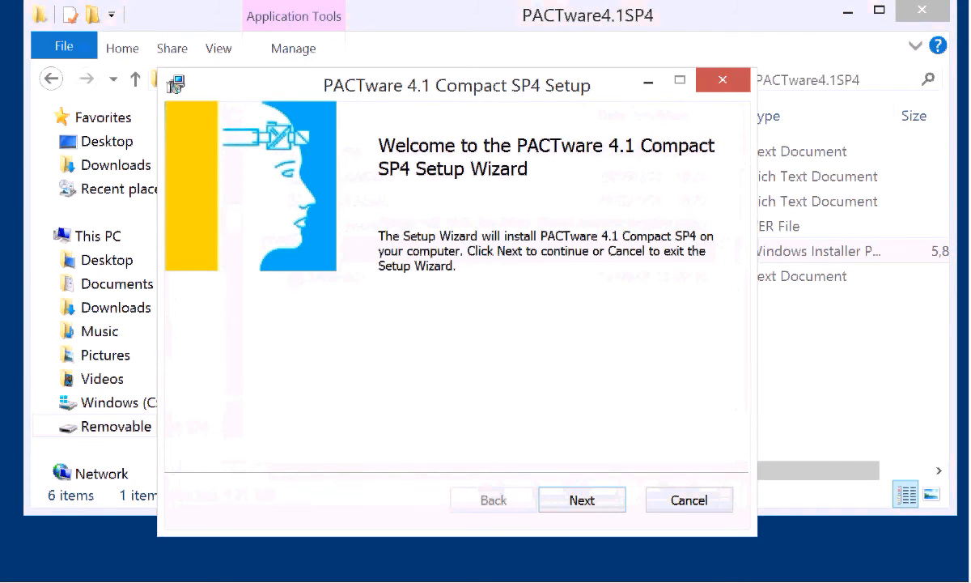
{"action": "left_click", "coordinate": [581, 499]}
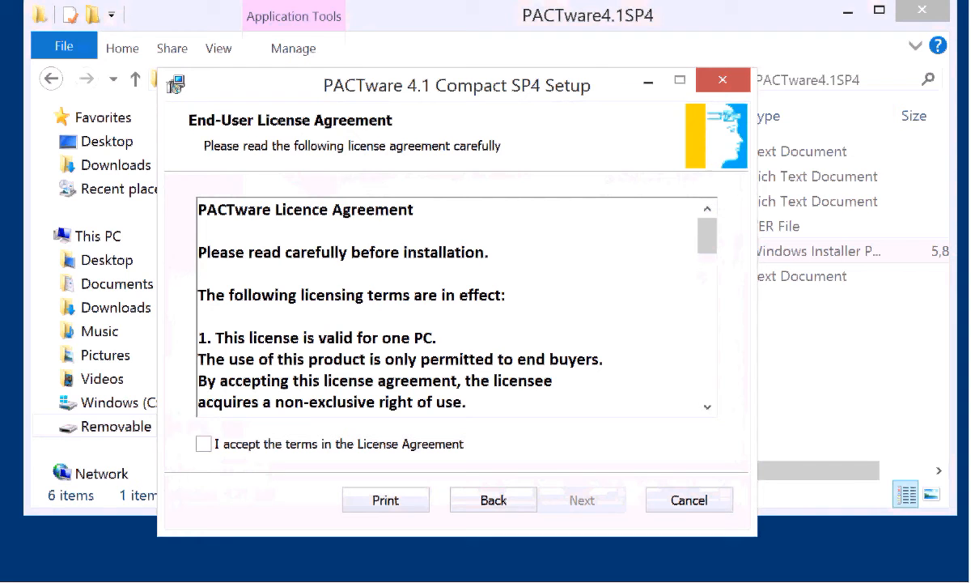
{"action": "left_click", "coordinate": [204, 444]}
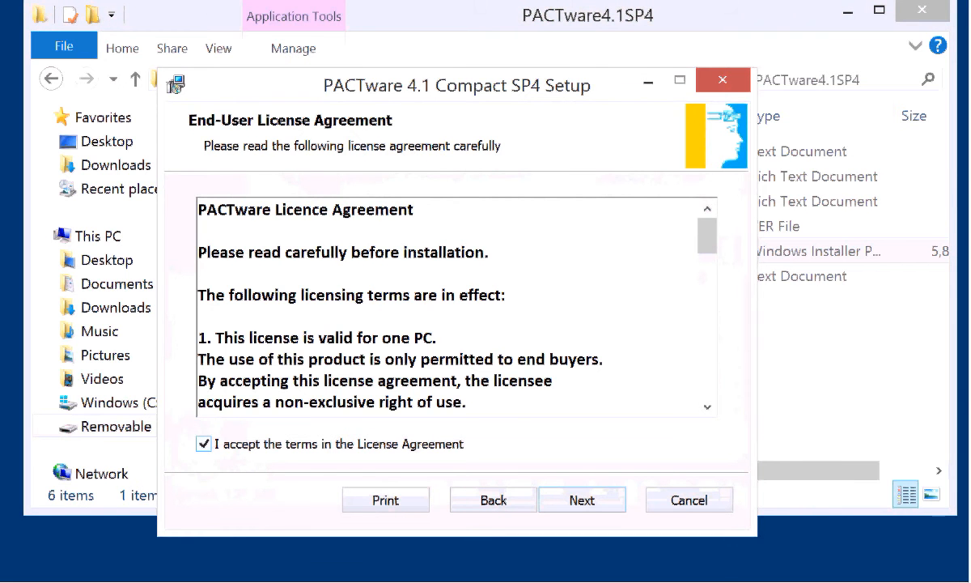
{"action": "left_click", "coordinate": [582, 499]}
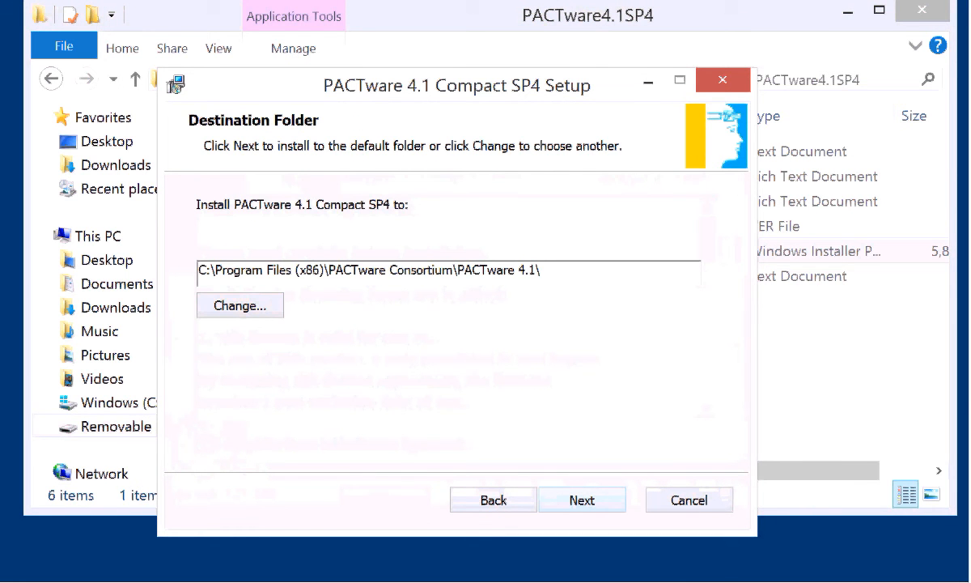
{"action": "left_click", "coordinate": [582, 499]}
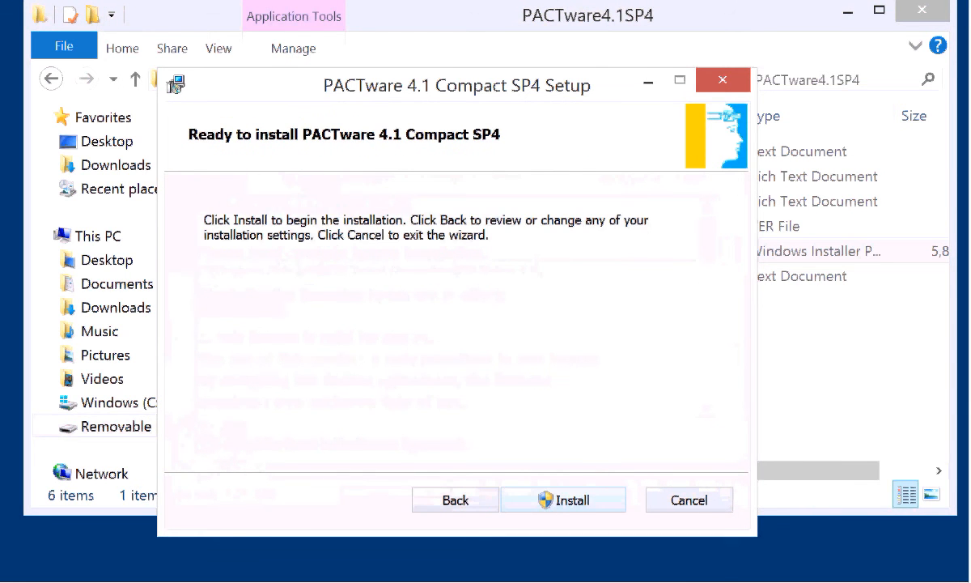
{"action": "left_click", "coordinate": [563, 500]}
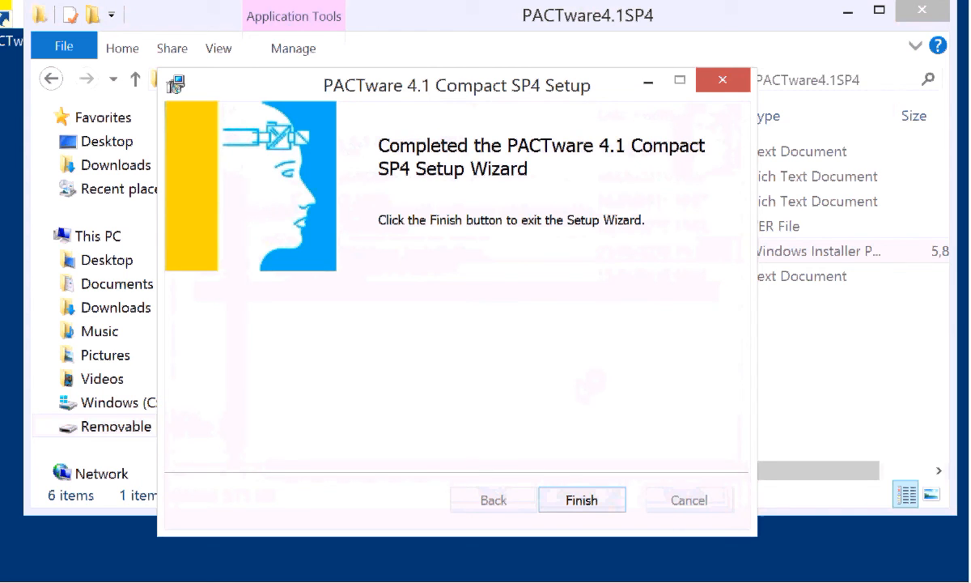
{"action": "left_click", "coordinate": [581, 499]}
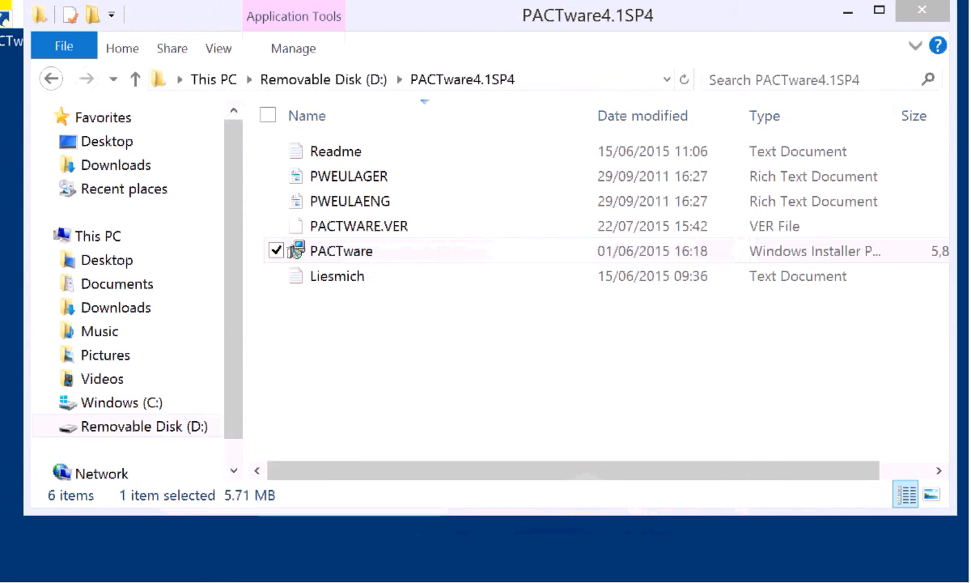
Copy the pwhlp help files from Removable Disk (D:) into PACTware Consortium\PACTware 4.1, granting admin permission.
{"action": "left_click", "coordinate": [135, 78]}
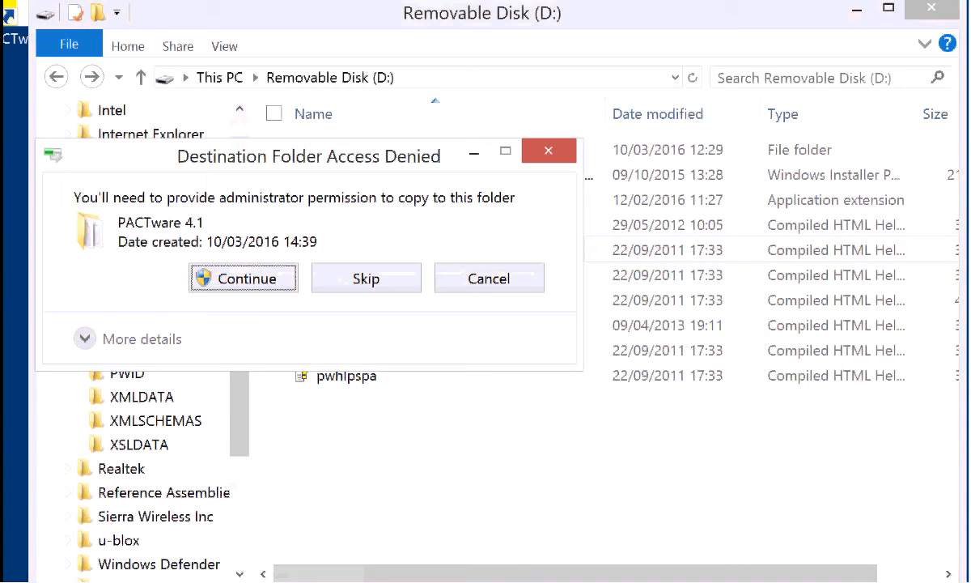
{"action": "left_click", "coordinate": [243, 277]}
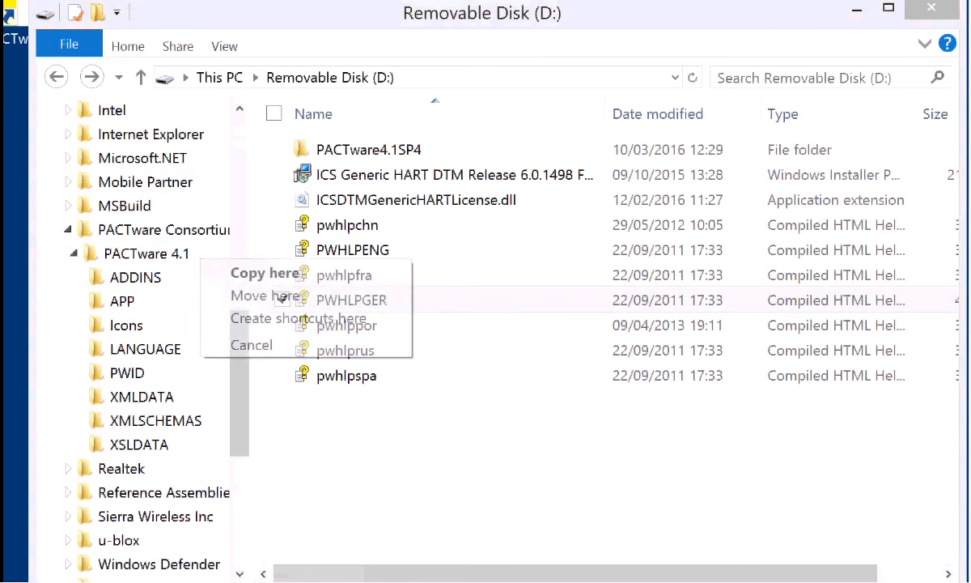
{"action": "left_click", "coordinate": [264, 271]}
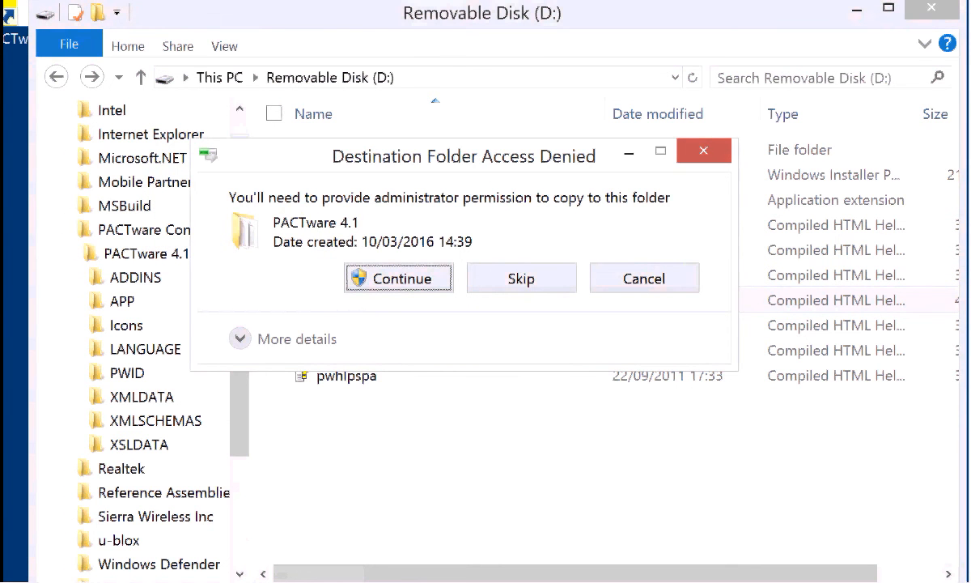
{"action": "left_click", "coordinate": [398, 278]}
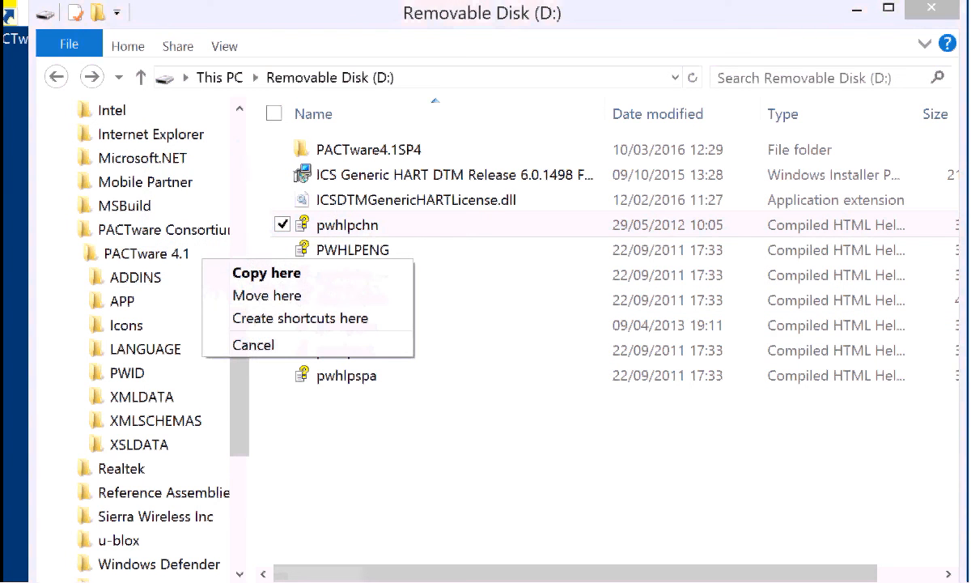
{"action": "left_click", "coordinate": [267, 272]}
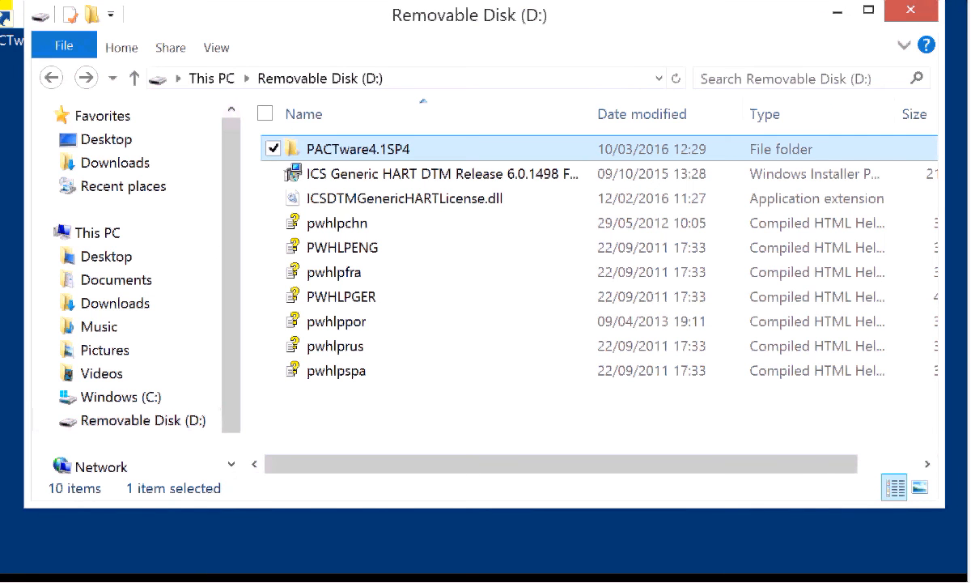
Run the Generic HART DTM 6.0.1498 installer, accepting the licence and default folder, then finish.
{"action": "left_click", "coordinate": [440, 173]}
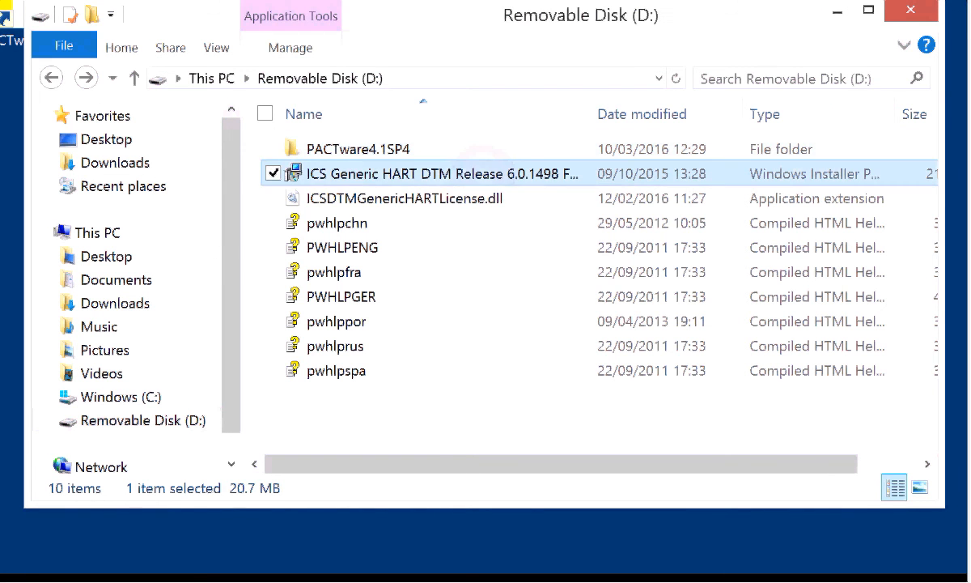
{"action": "double_click", "coordinate": [441, 173]}
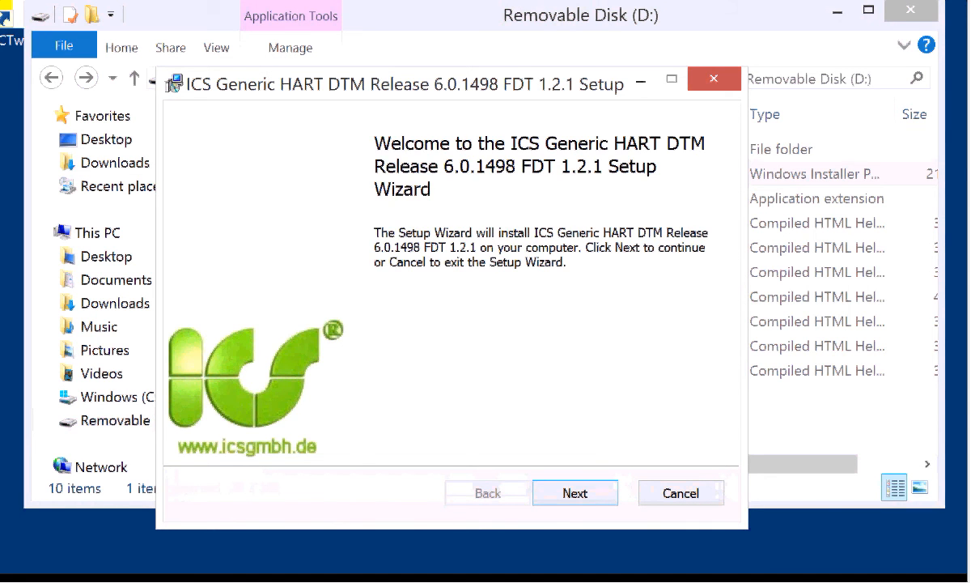
{"action": "left_click", "coordinate": [574, 491]}
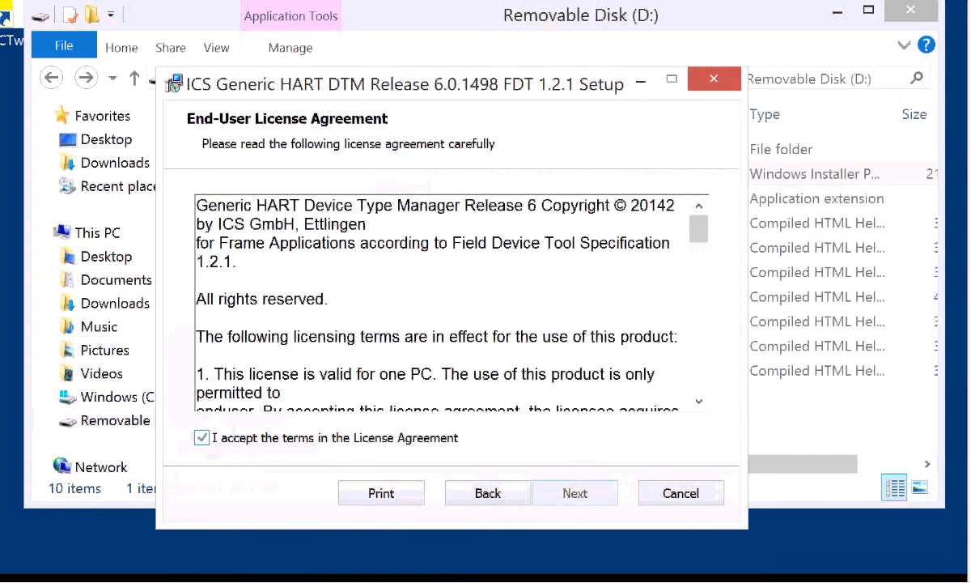
{"action": "left_click", "coordinate": [574, 492]}
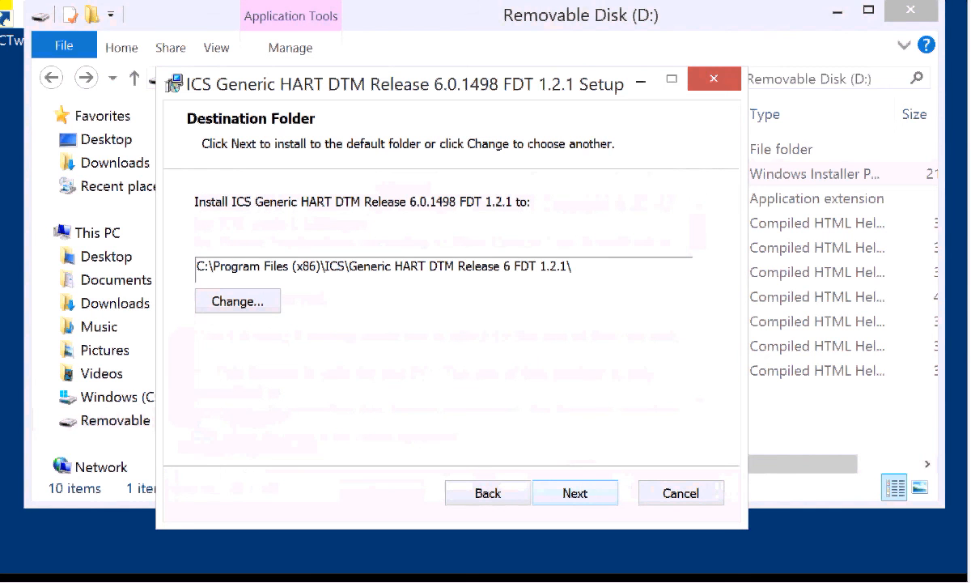
{"action": "left_click", "coordinate": [576, 492]}
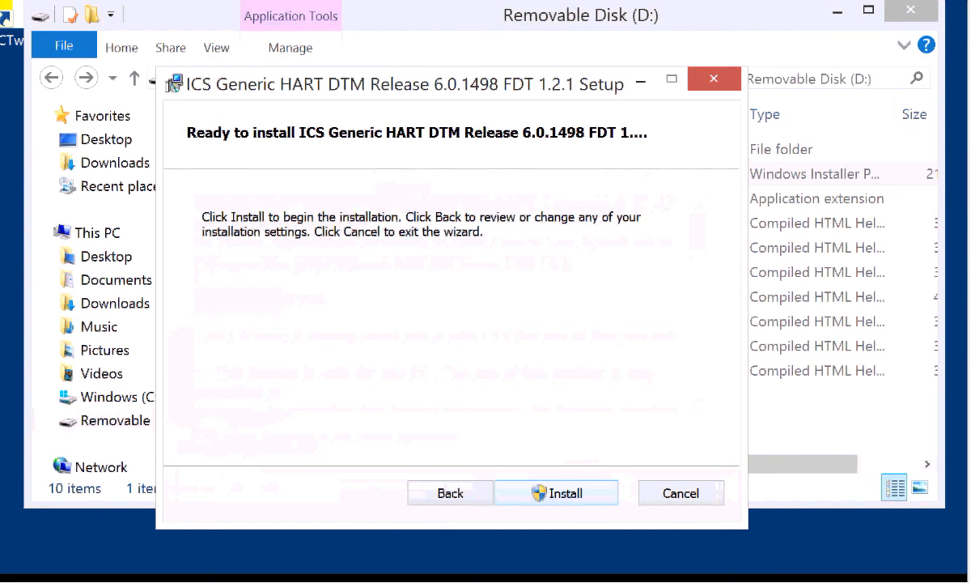
{"action": "left_click", "coordinate": [556, 493]}
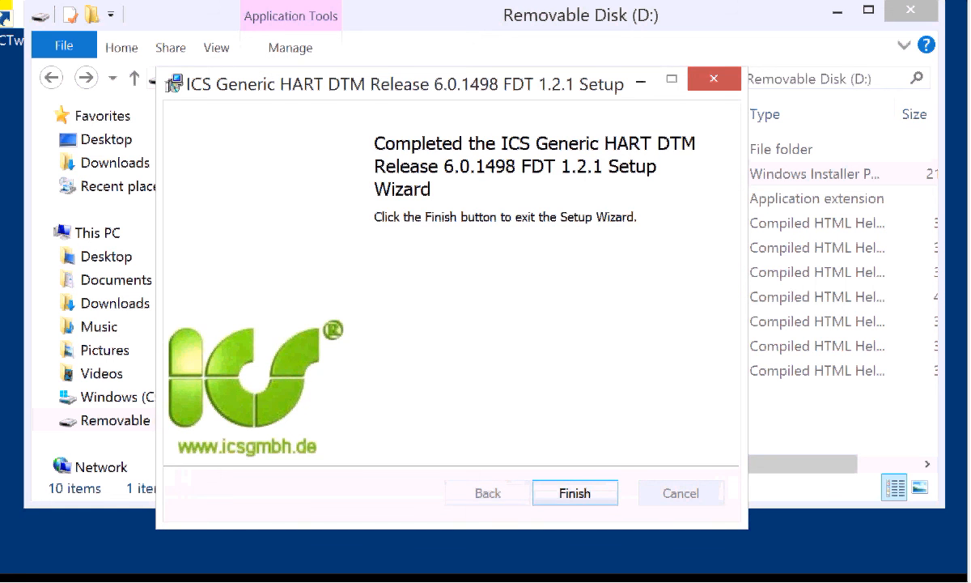
{"action": "left_click", "coordinate": [574, 492]}
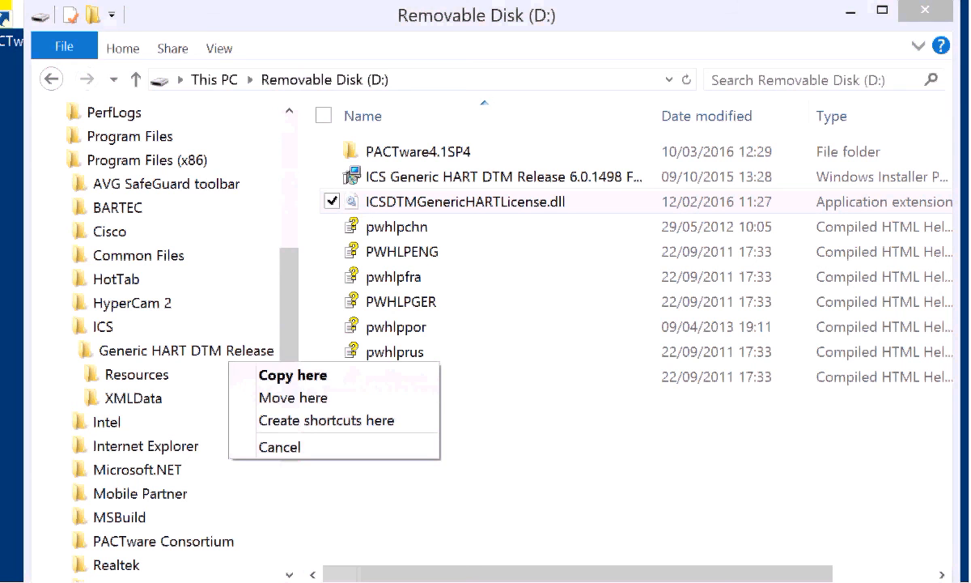
Copy ICSDTMGenericHARTLicense.dll into the Generic HART DTM folder, replacing the existing file with admin permission.
{"action": "left_click", "coordinate": [292, 374]}
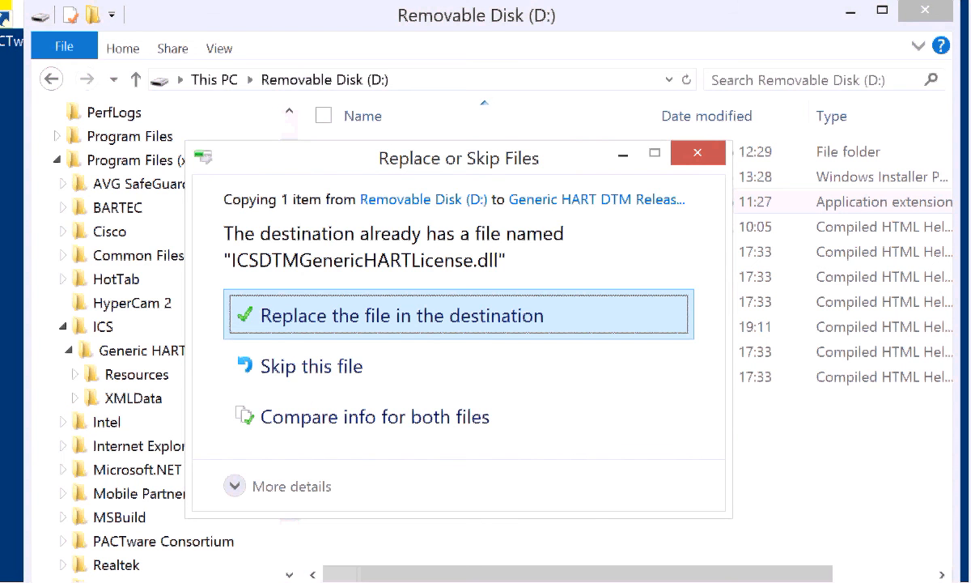
{"action": "left_click", "coordinate": [458, 315]}
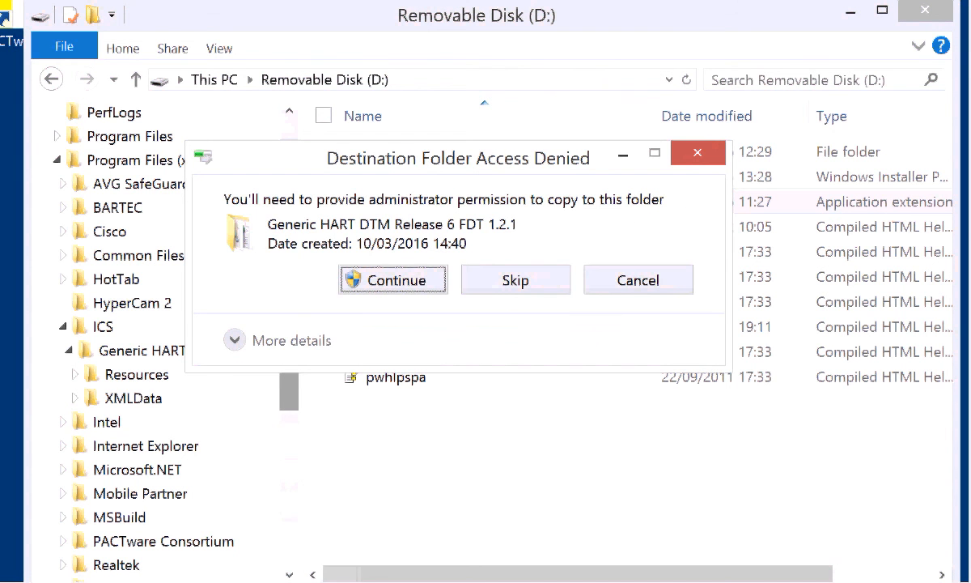
{"action": "left_click", "coordinate": [392, 279]}
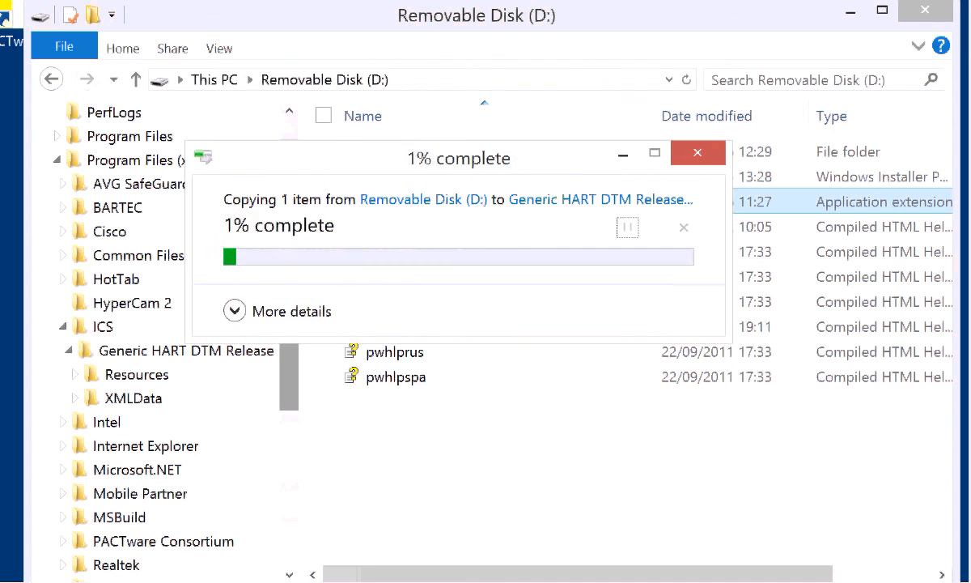